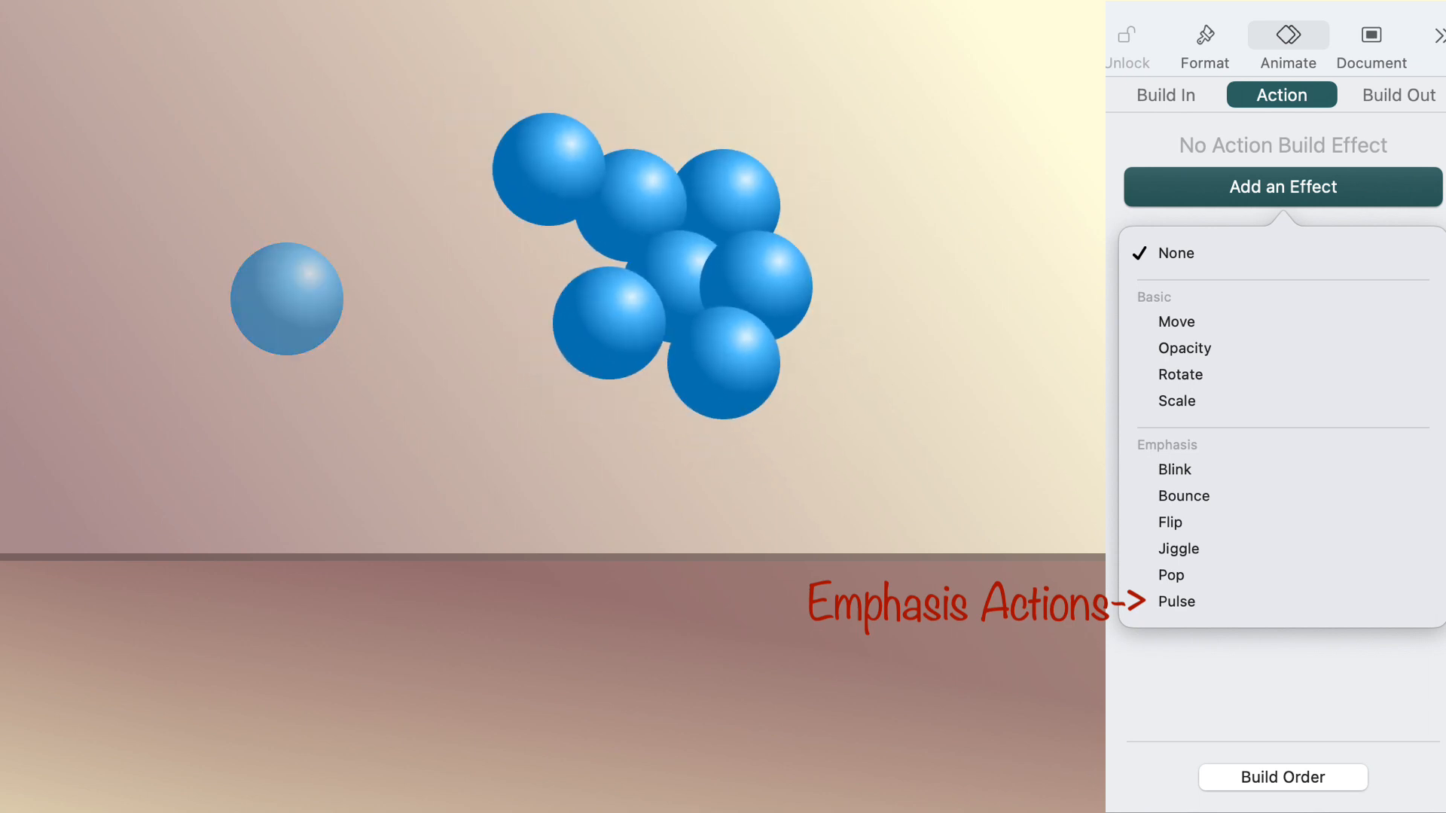
# Select the lone blue ball and list its emphasis effects under Add an Effect
pyautogui.click(1174, 469)
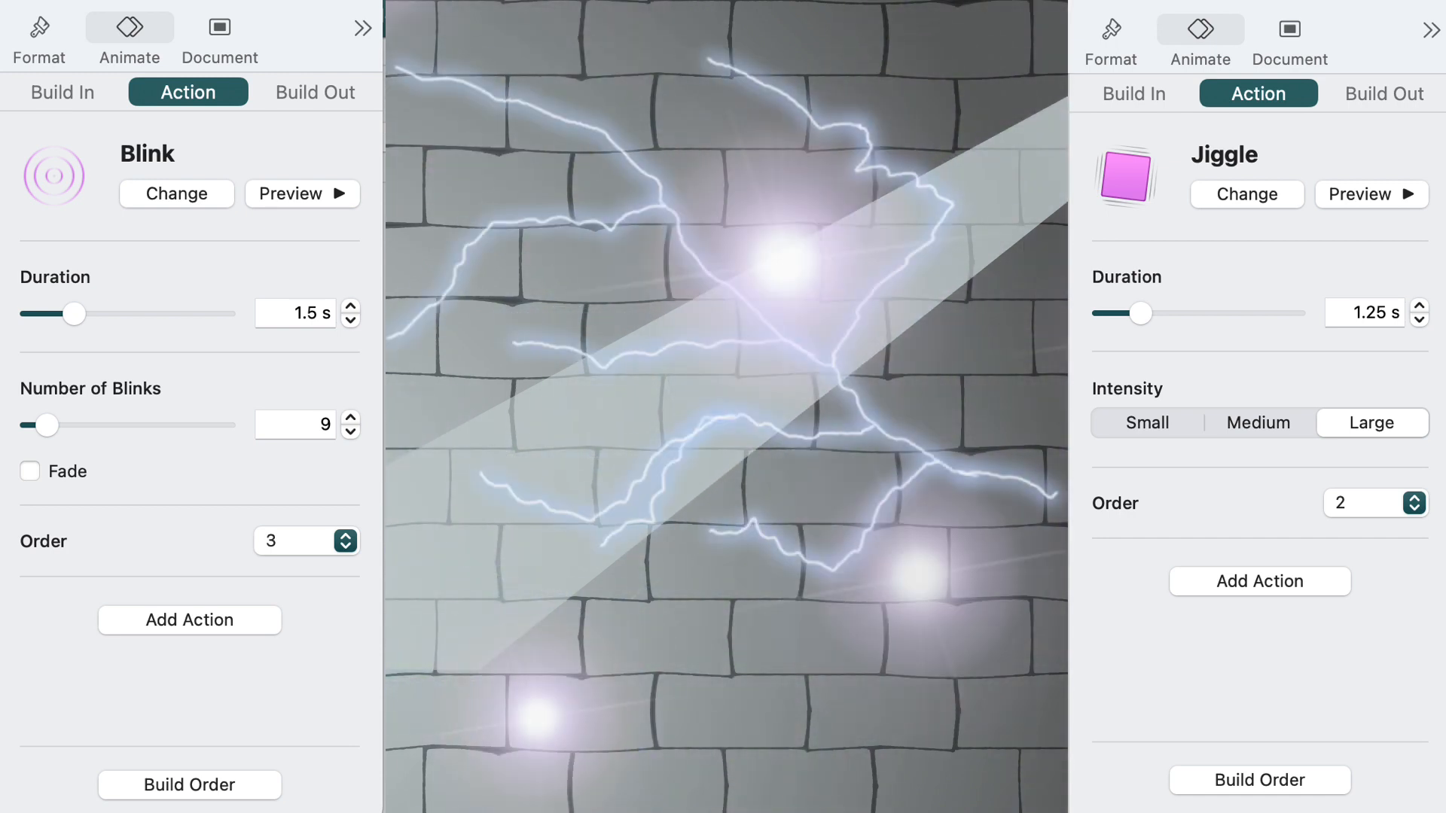
pyautogui.click(1244, 193)
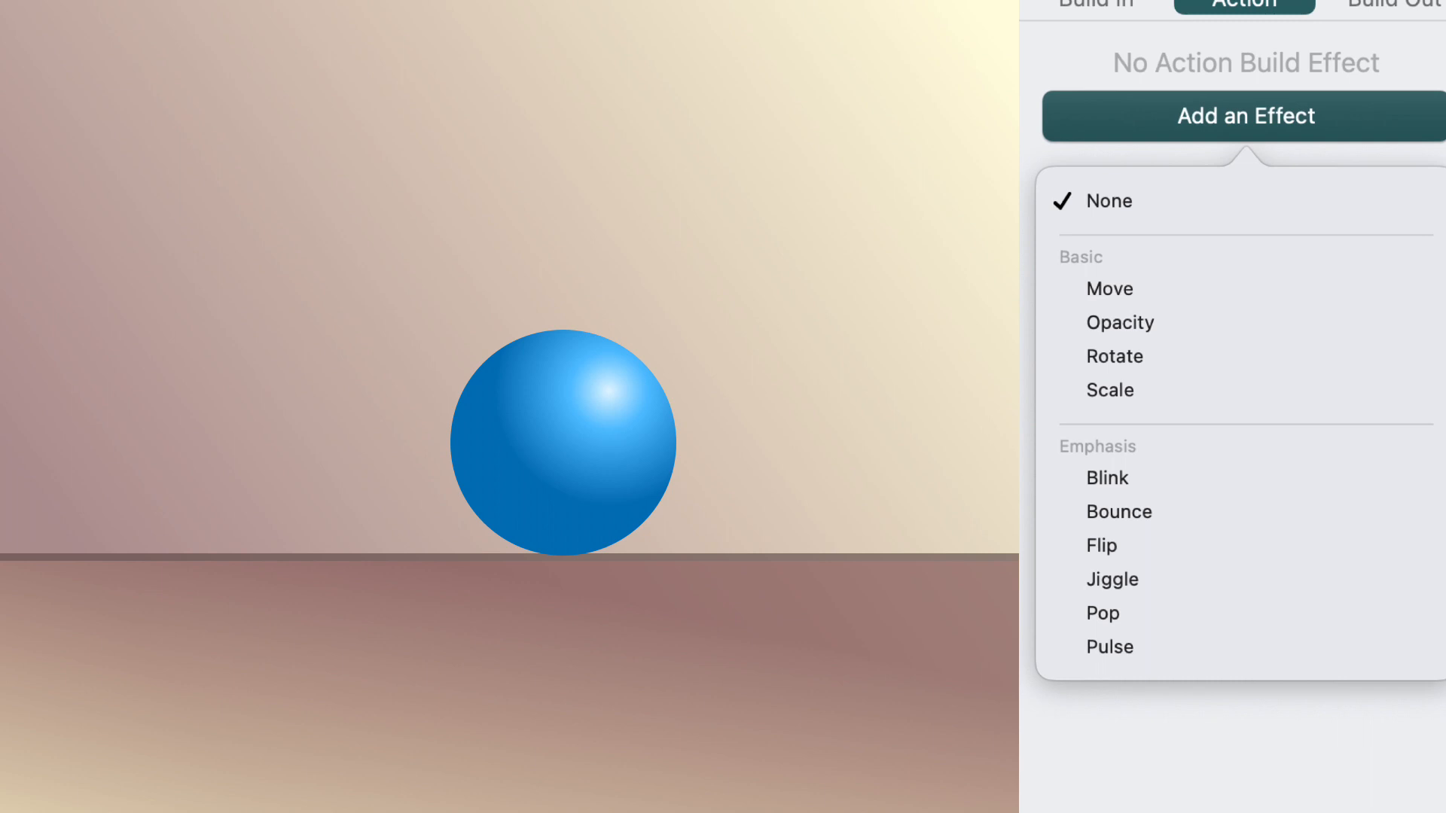
# Add a Blink to the ball: 7 s duration, 11 blinks, Fade unchecked
pyautogui.click(1106, 477)
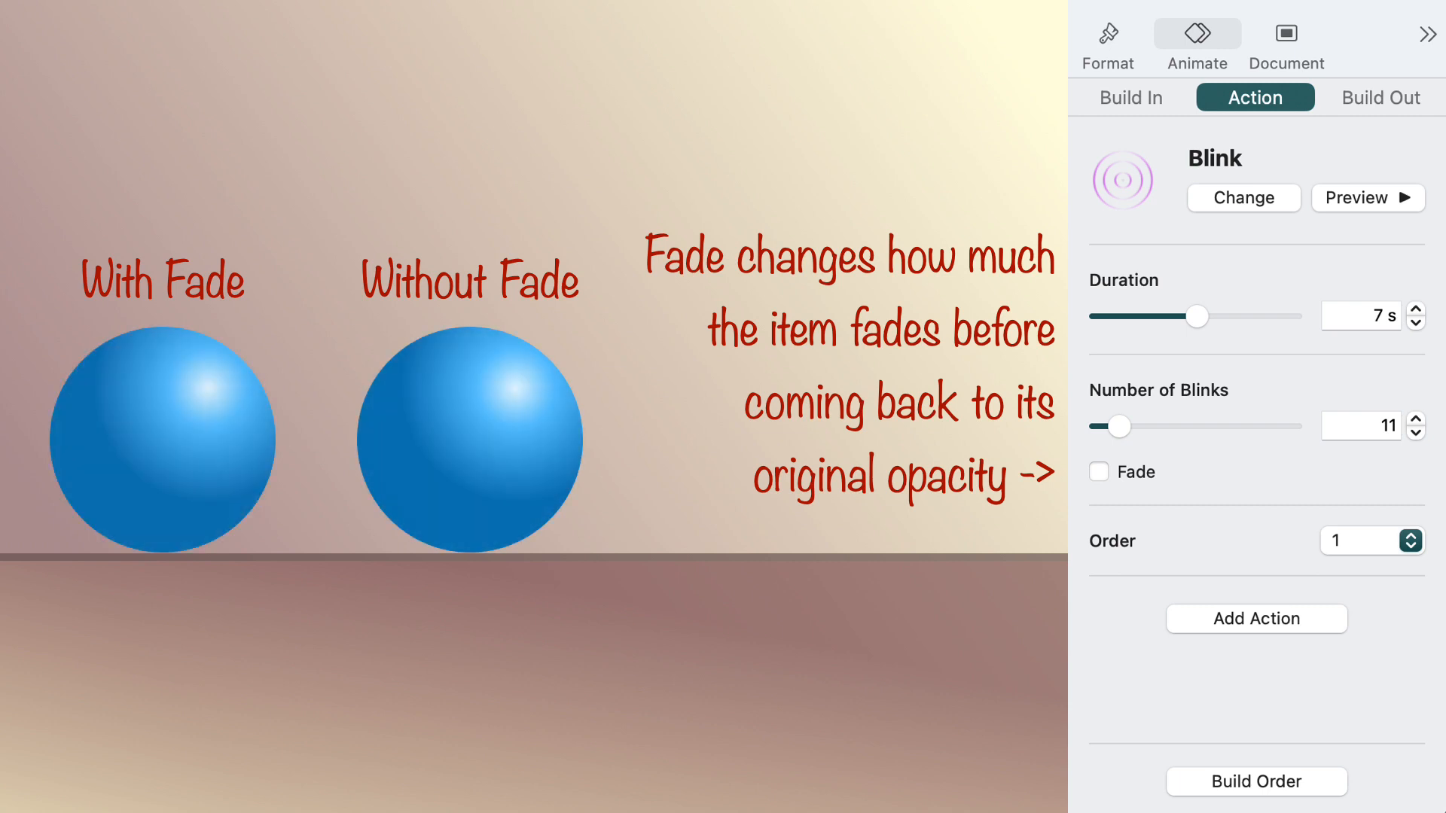
pyautogui.click(1243, 197)
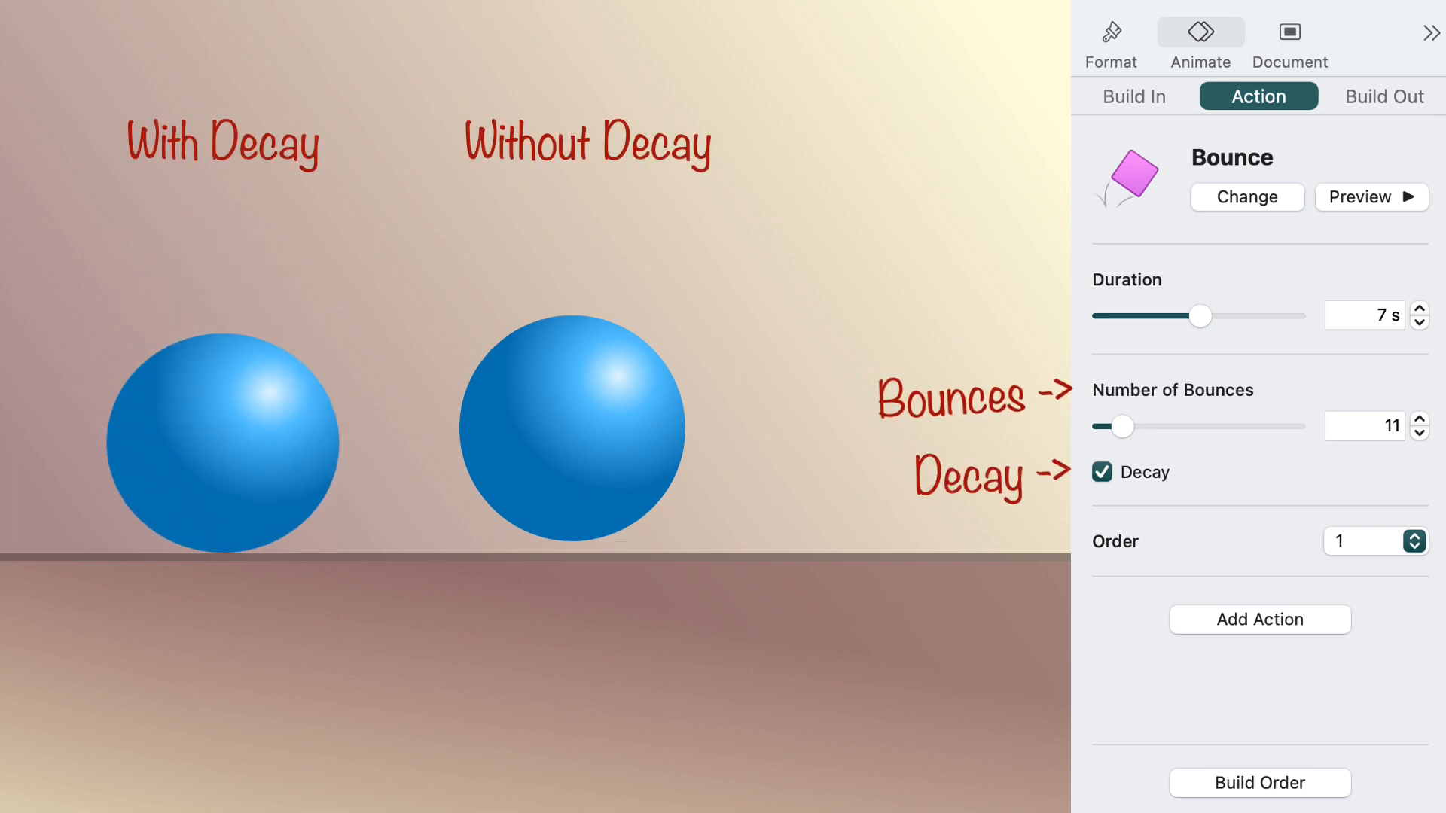
# Switch the ball's action to Bounce: 7 s, 11 bounces, Decay ticked
pyautogui.click(1363, 196)
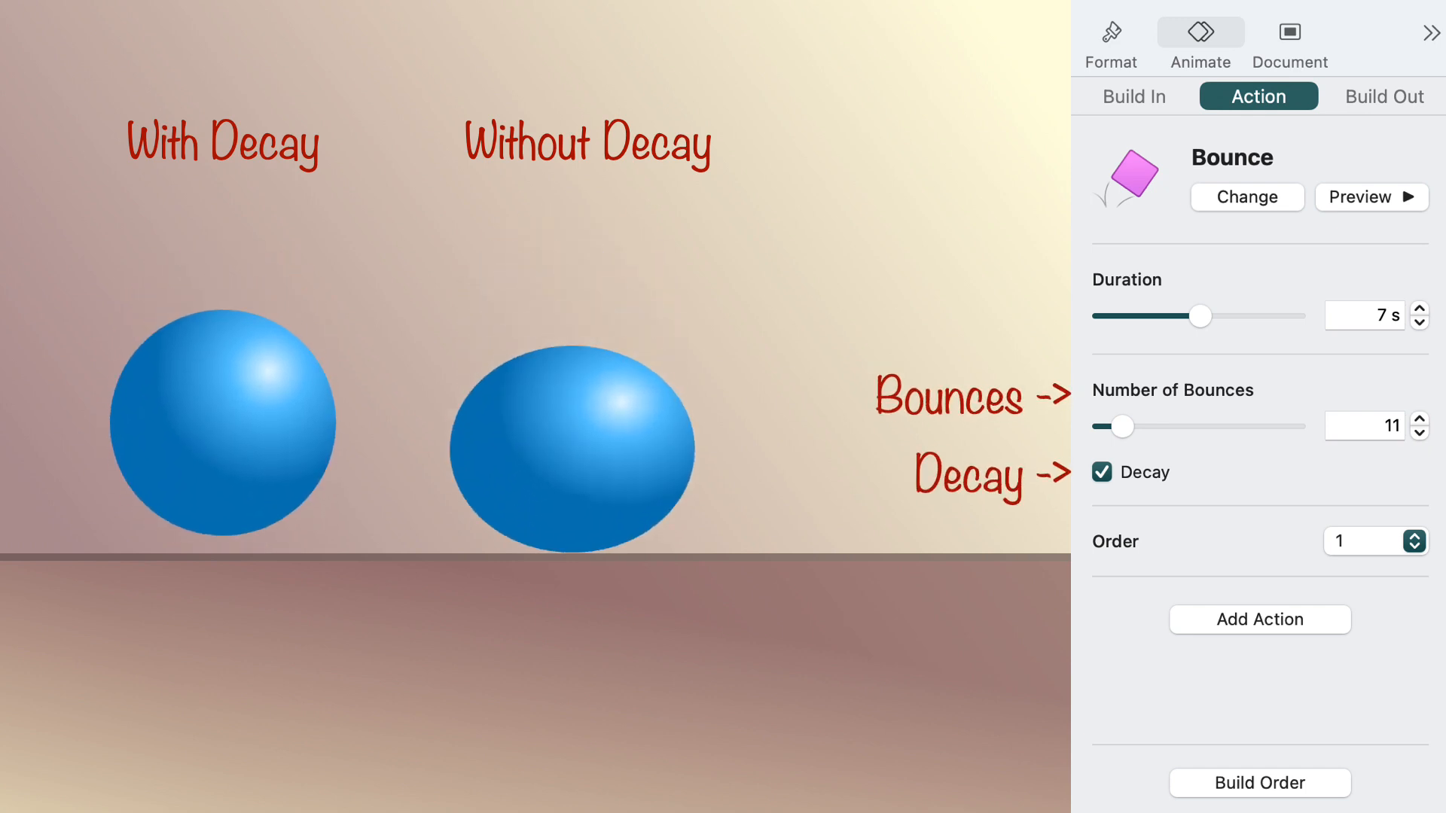
pyautogui.click(1368, 197)
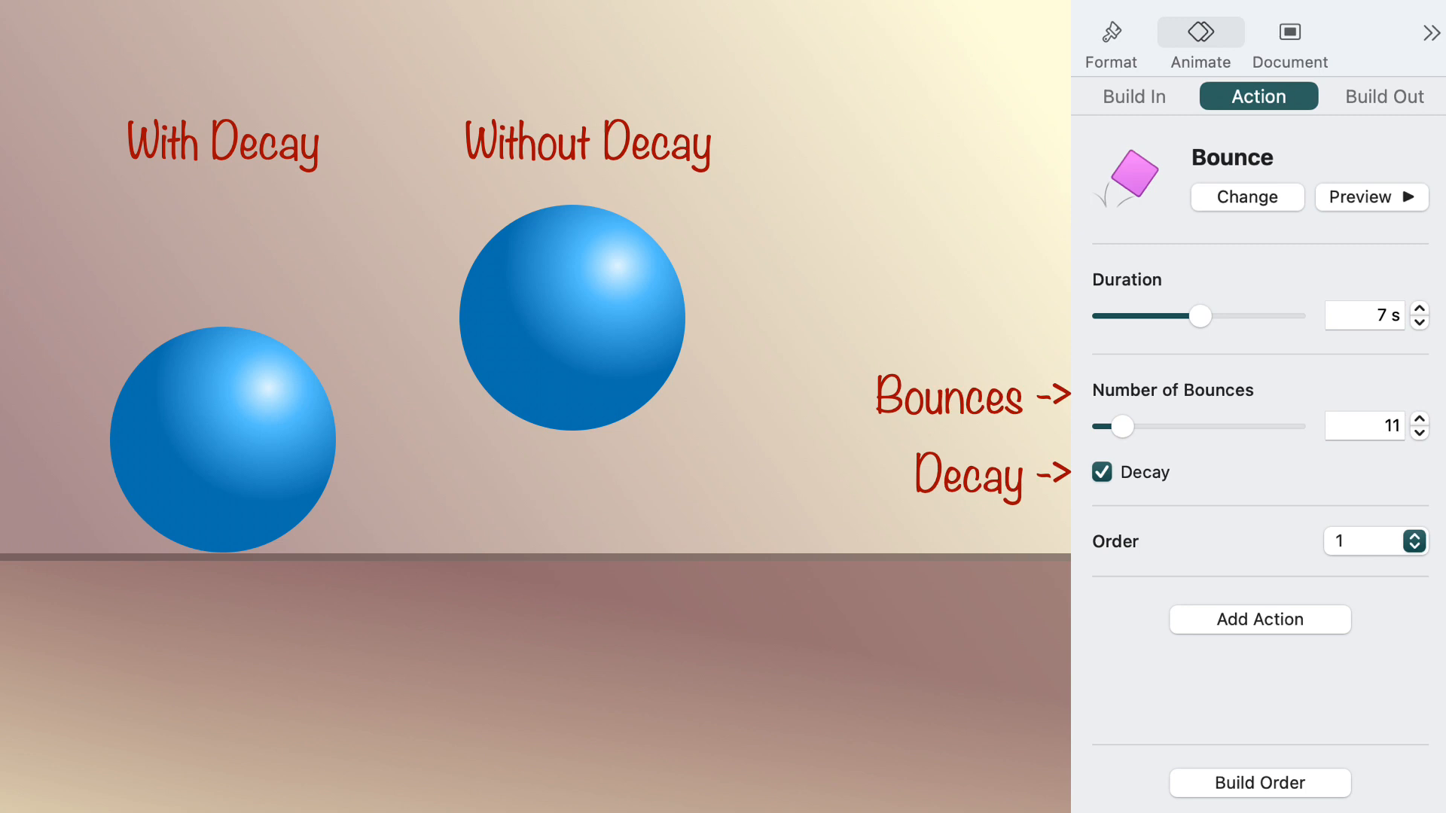
pyautogui.click(1246, 198)
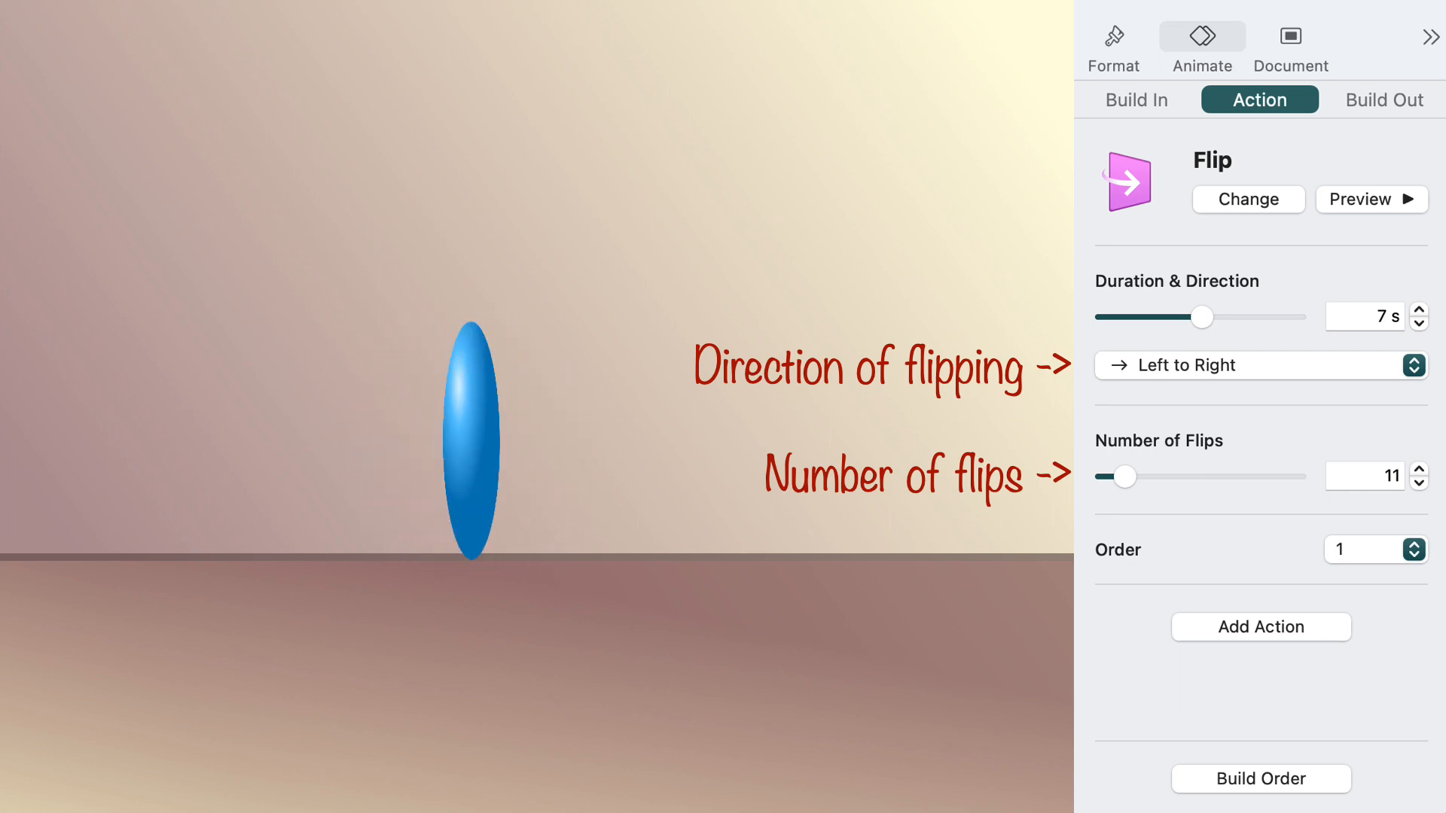
# Apply an 11-flip left-to-right Flip, then a 7 s Large-intensity Jiggle
pyautogui.click(1245, 200)
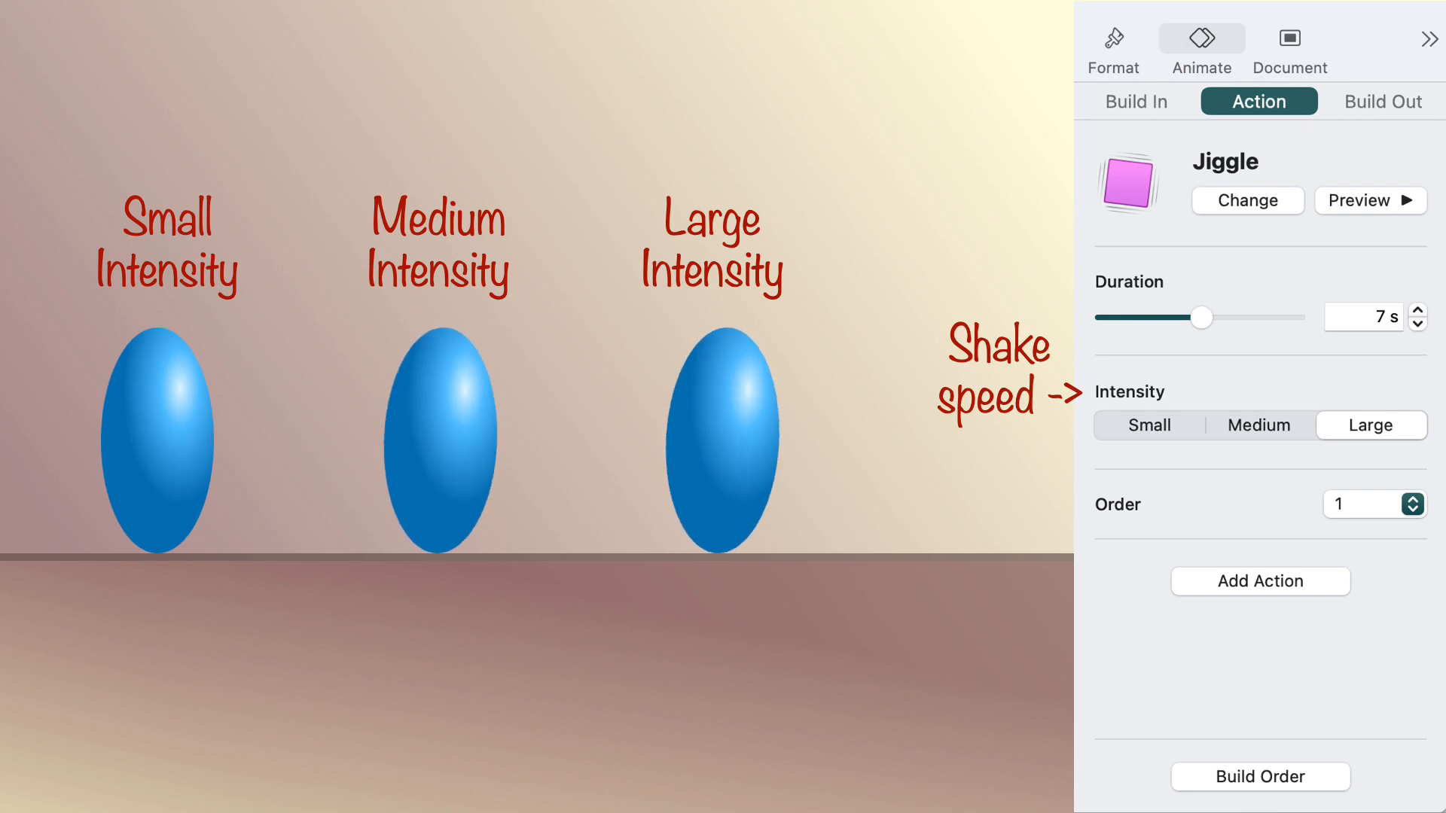
# Change the ball's action to Pop with 4 s duration and 200% scale
pyautogui.click(1245, 198)
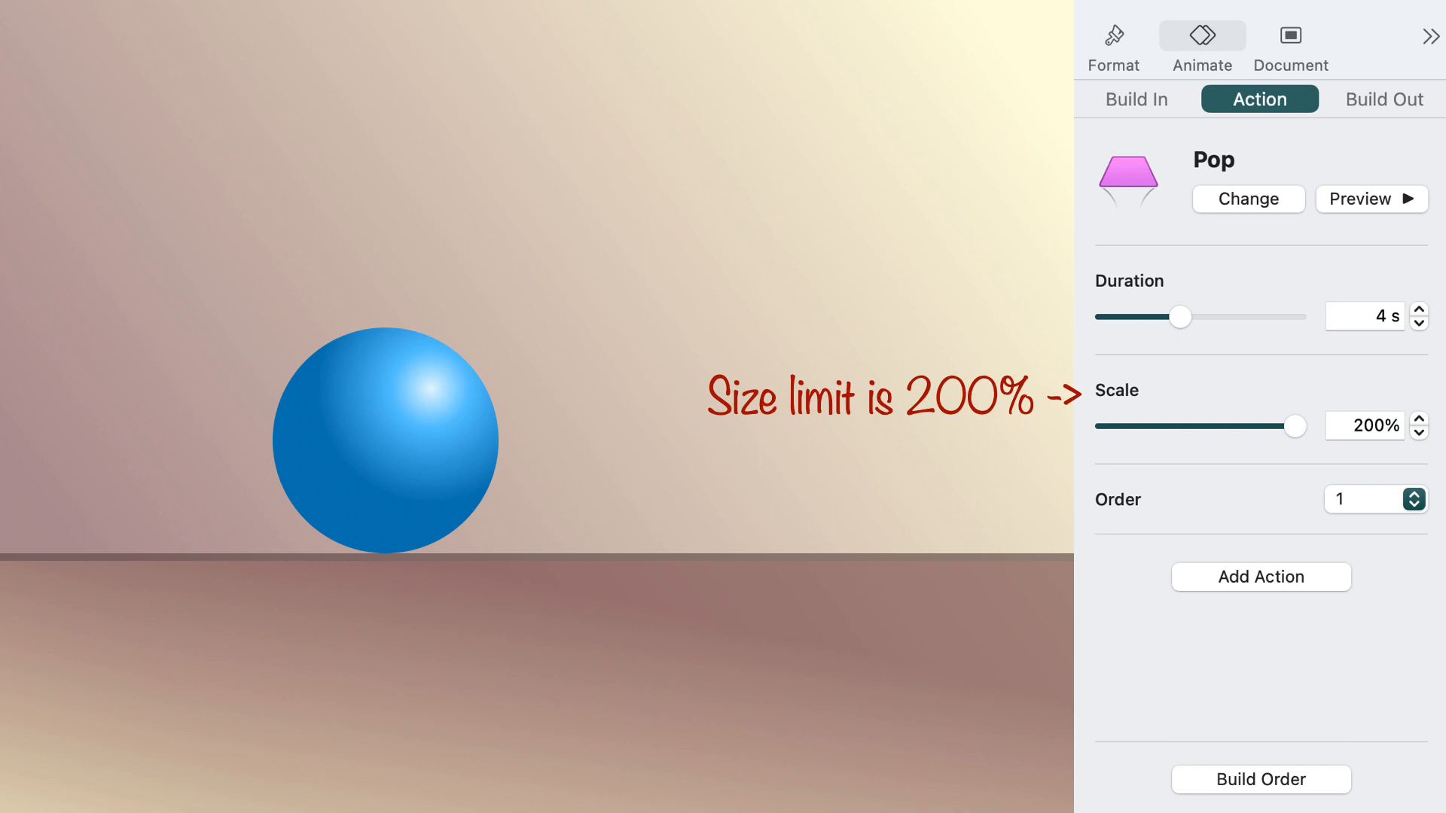
pyautogui.click(1244, 198)
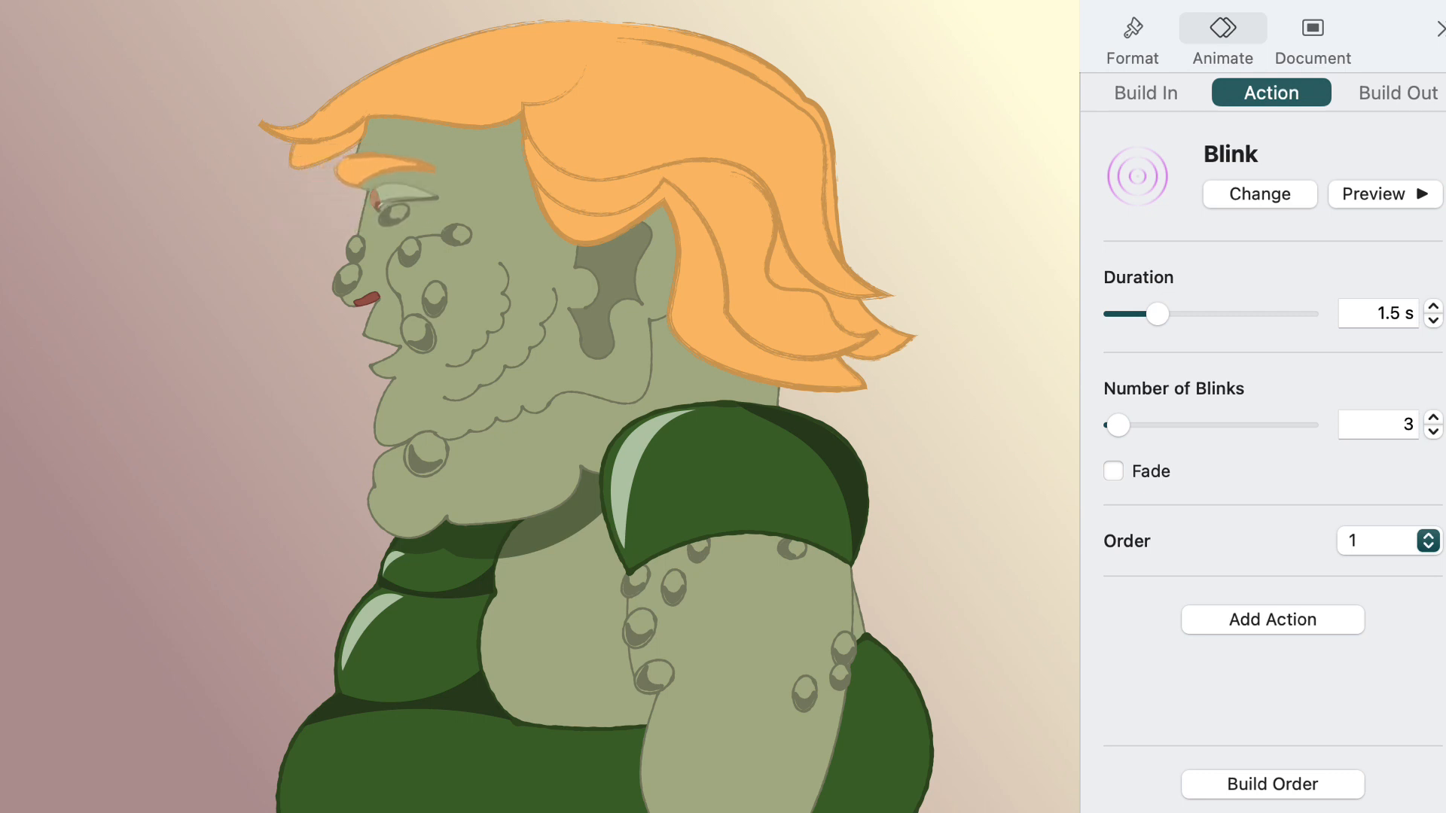
# Give the orange-haired green creature a 1.5 s Blink with 3 blinks
pyautogui.click(1272, 784)
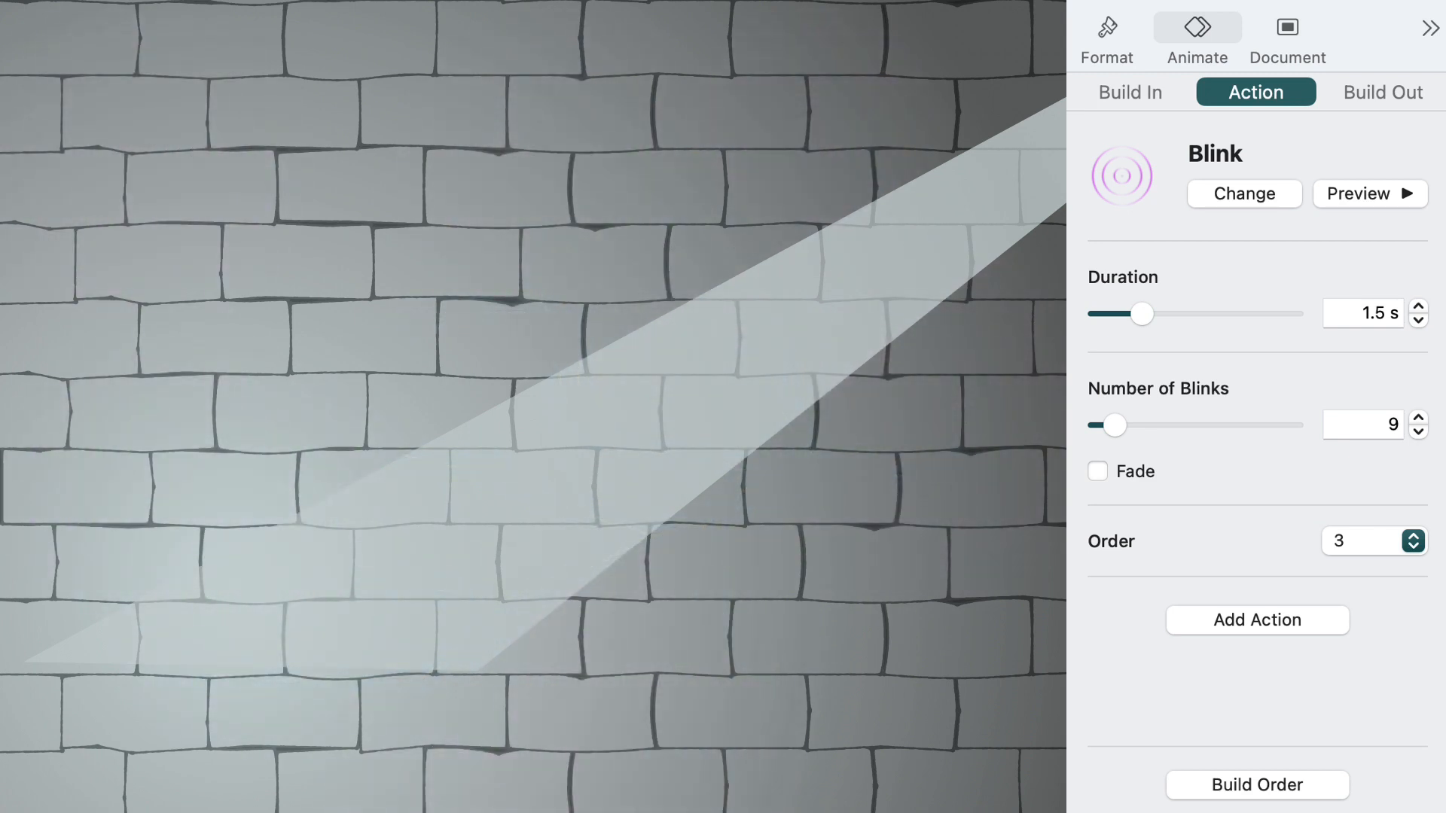
# Set the lightning's Blink to 1.5 s, 9 blinks, build order 3, and preview
pyautogui.click(1369, 193)
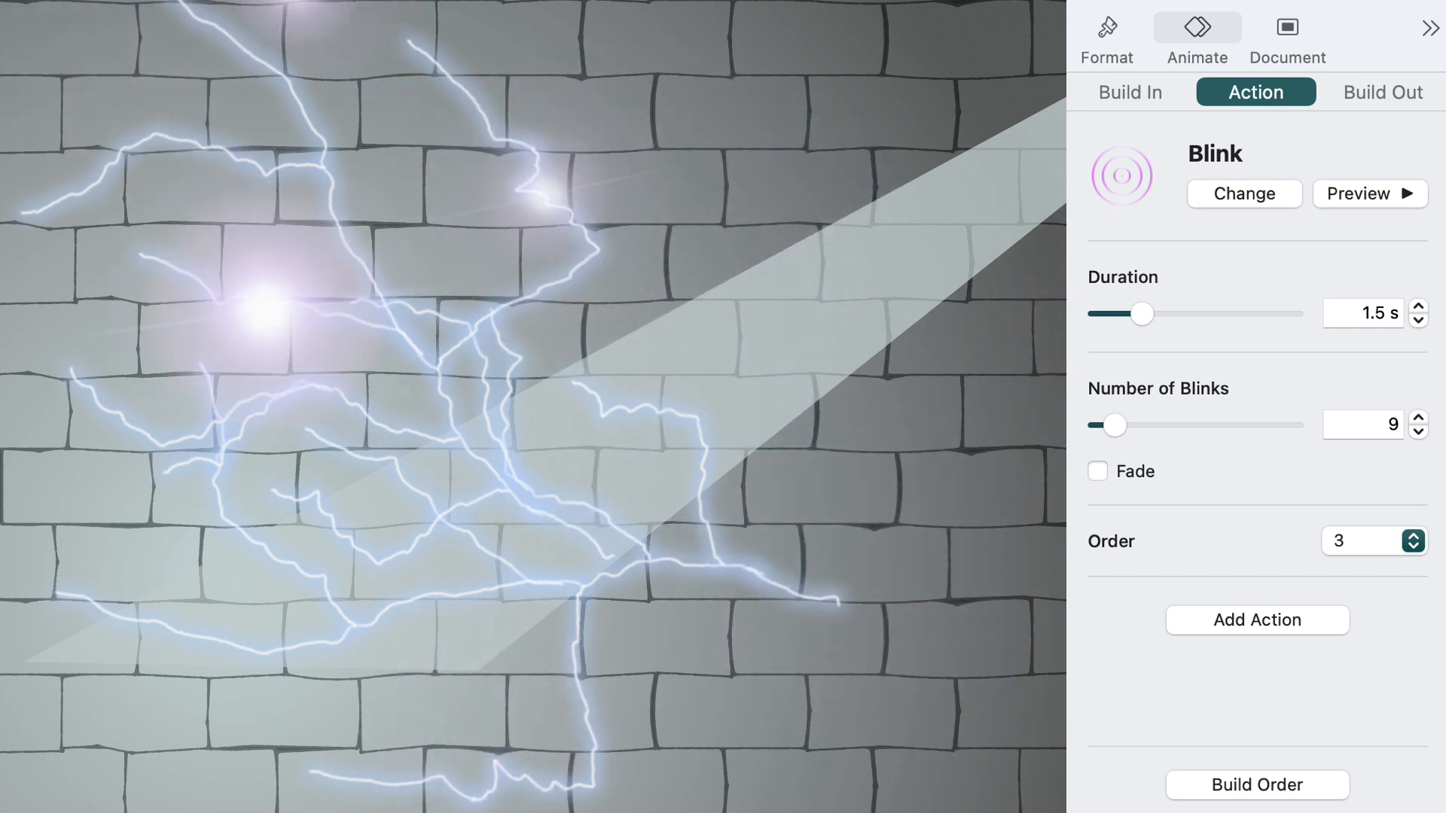
pyautogui.click(1256, 784)
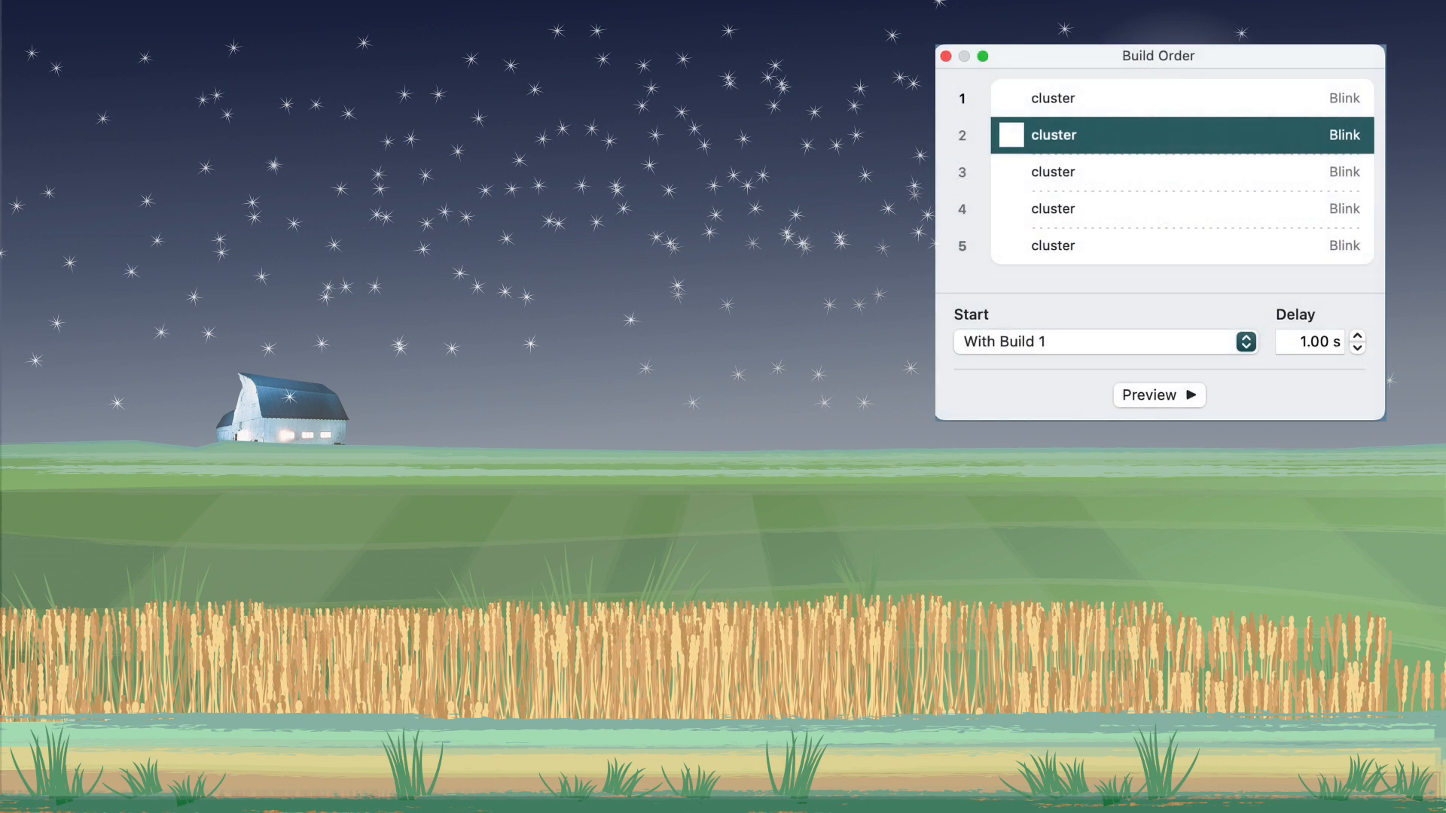